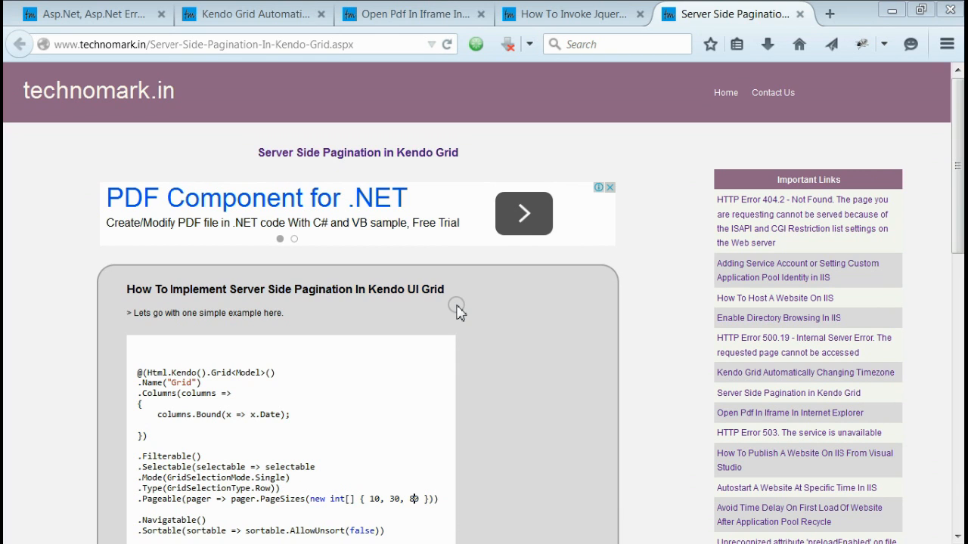
mouse_move(446, 318)
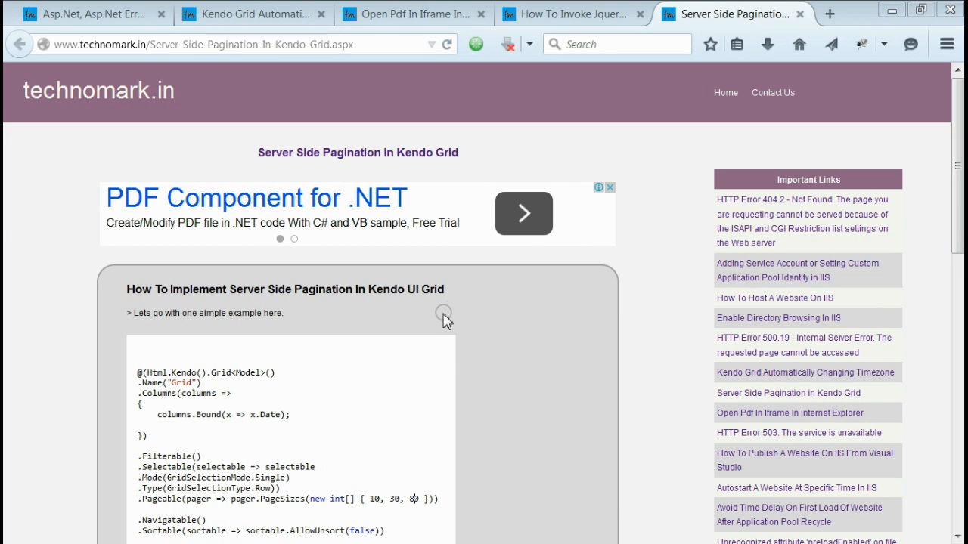
mouse_move(469, 316)
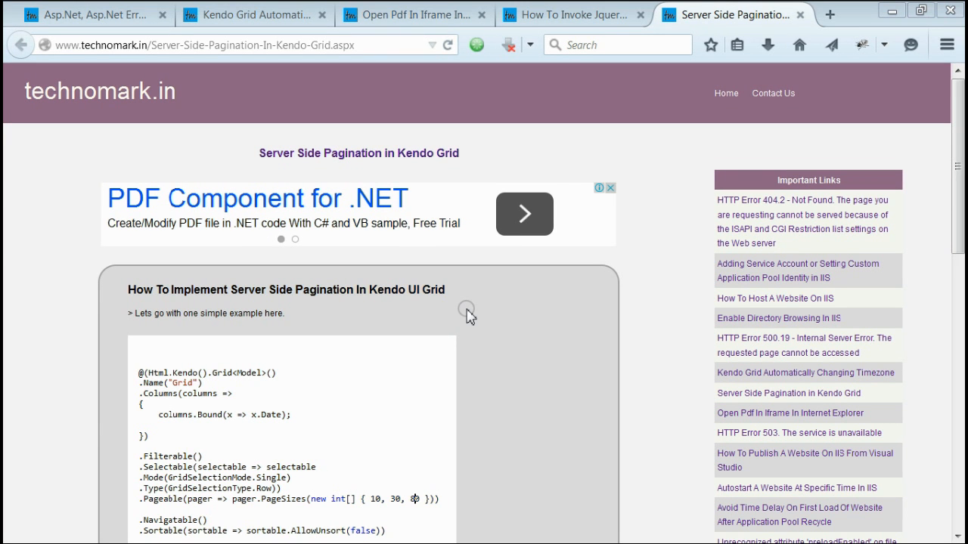
mouse_move(490, 384)
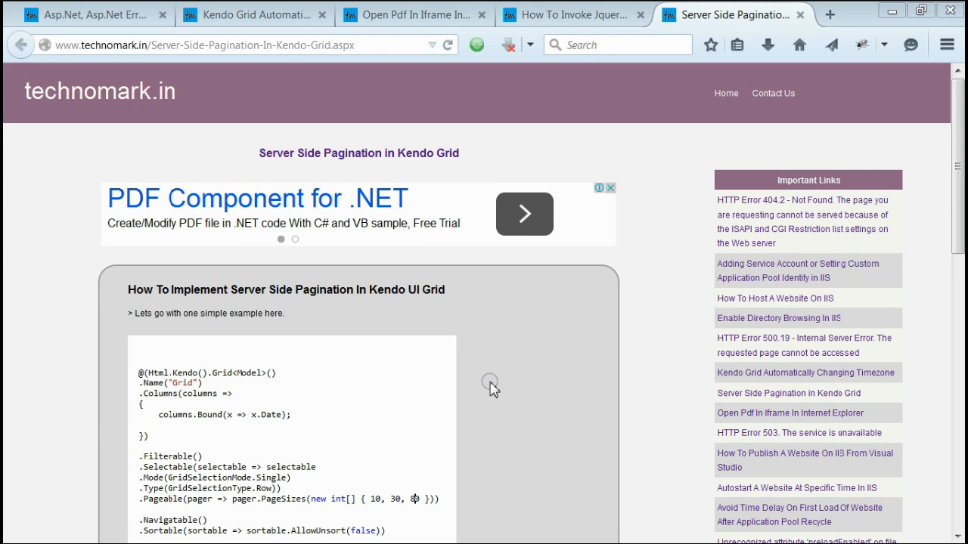
scroll(down, 3)
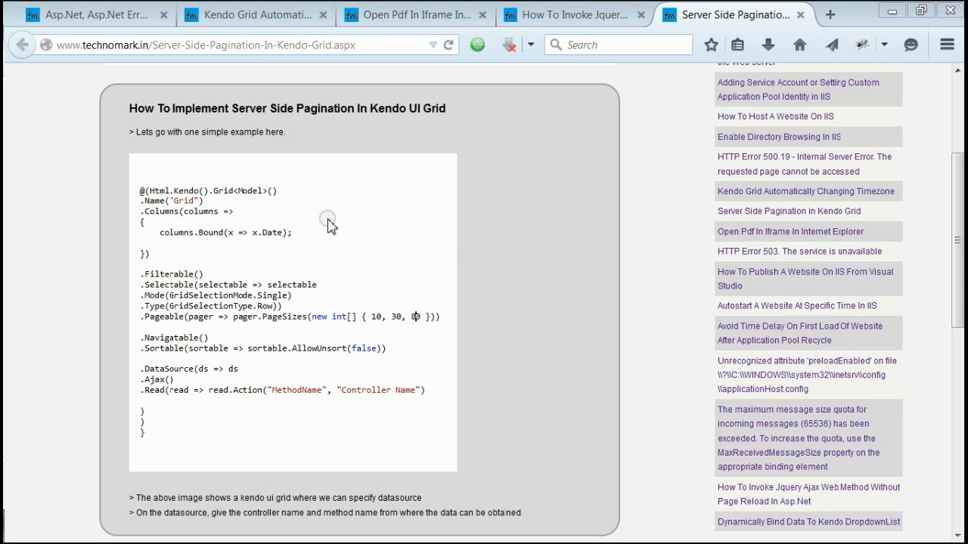
mouse_move(177, 200)
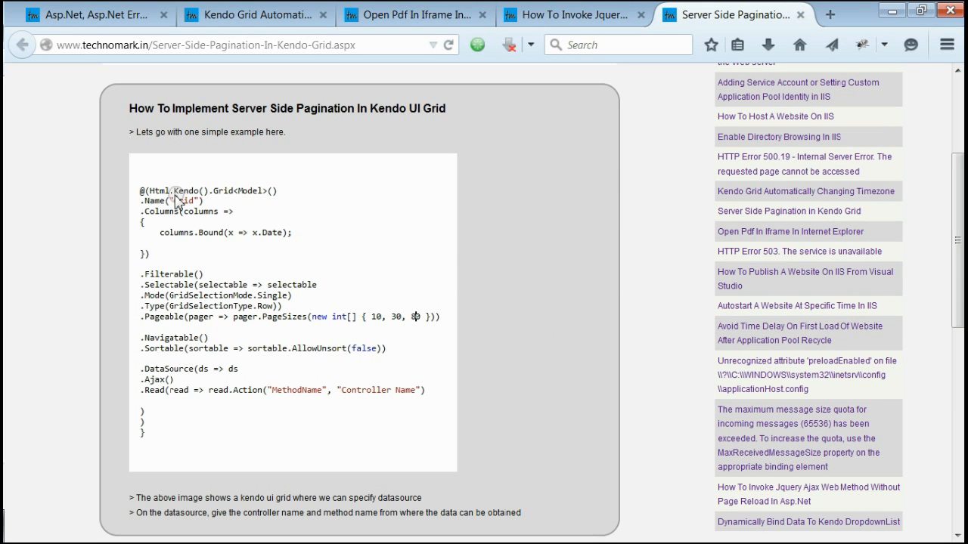
mouse_move(208, 433)
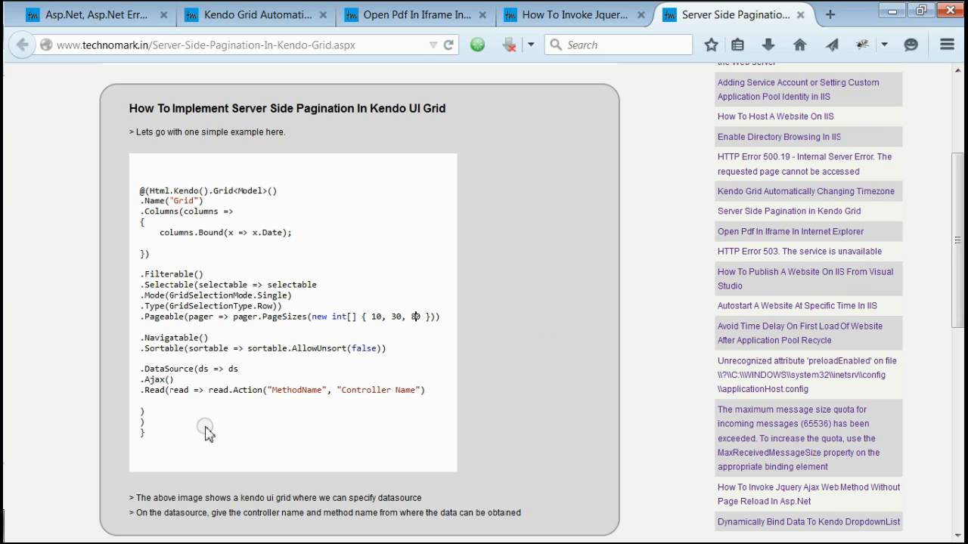
mouse_move(250, 200)
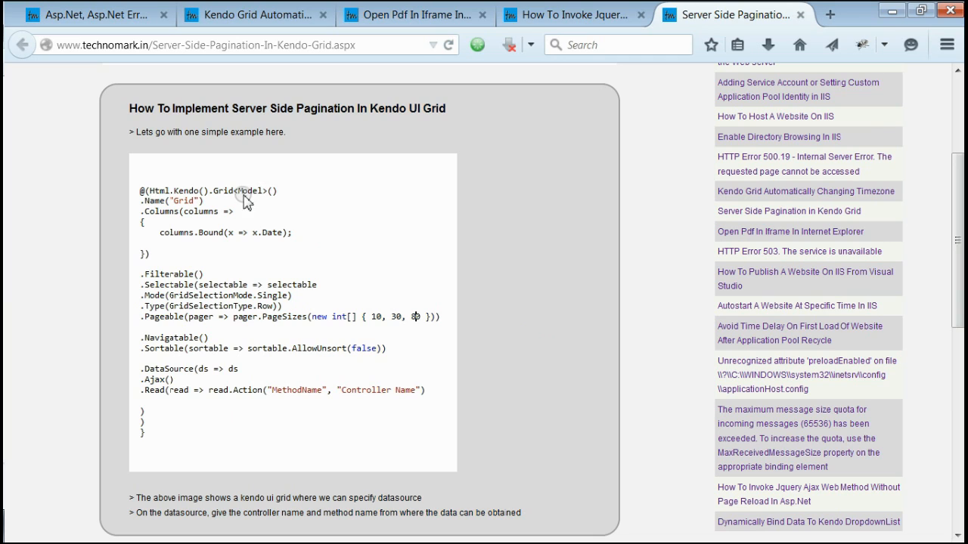
mouse_move(251, 199)
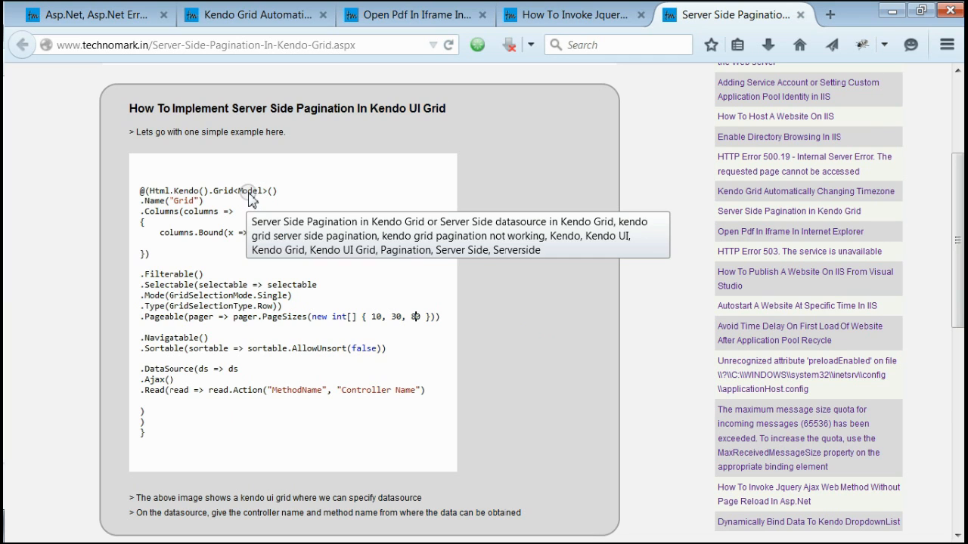
mouse_move(271, 244)
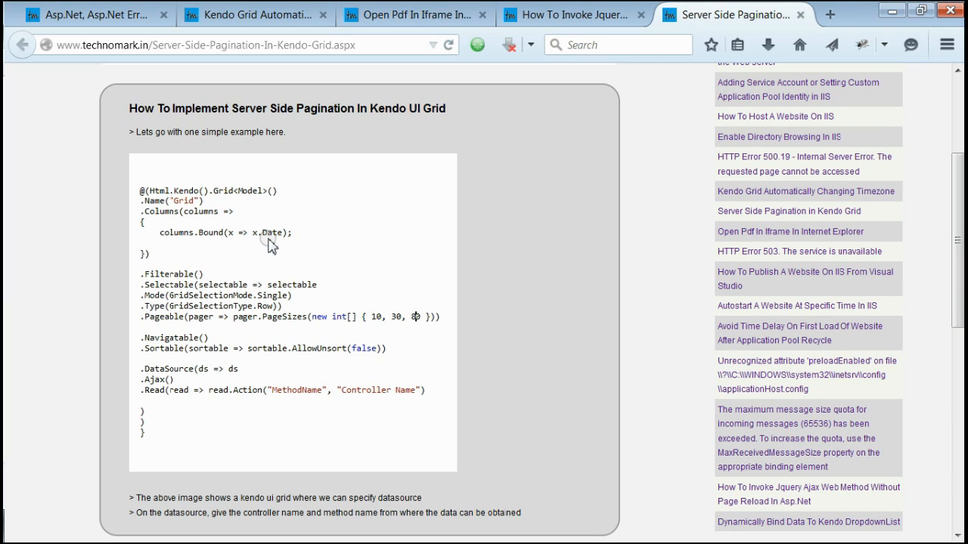
mouse_move(172, 215)
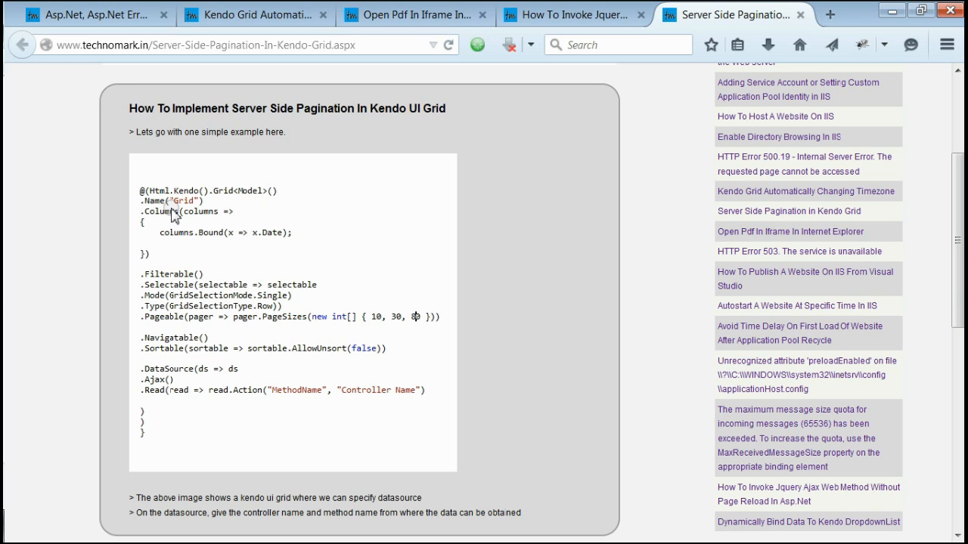
mouse_move(272, 240)
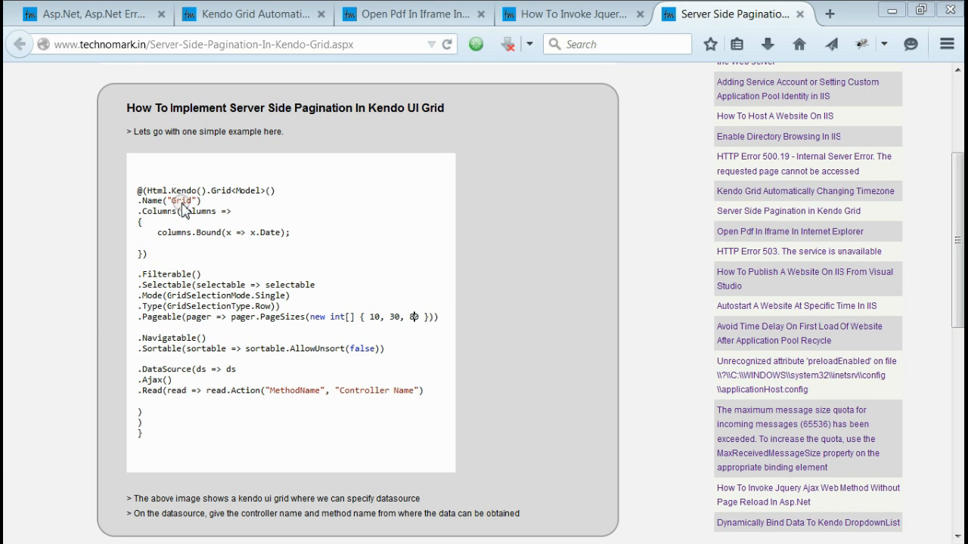
mouse_move(186, 210)
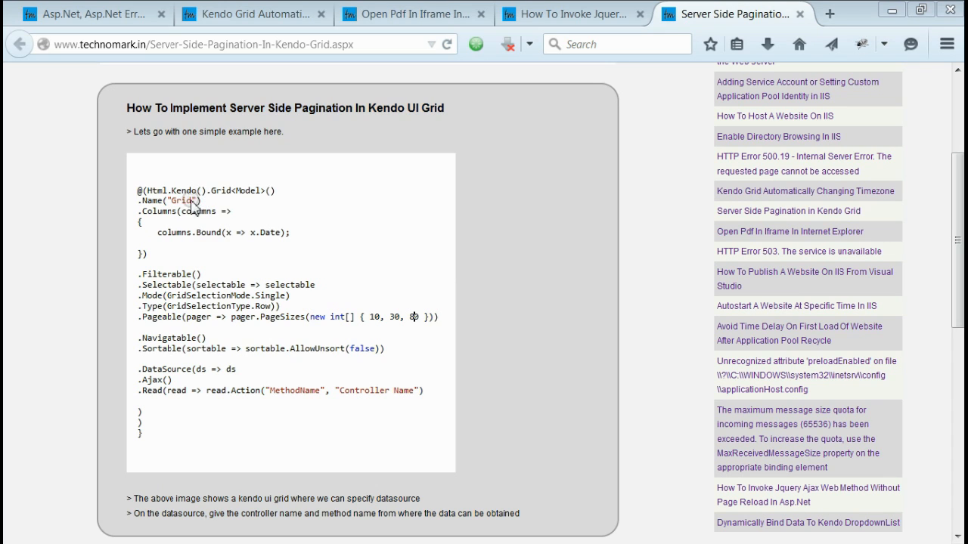
mouse_move(151, 281)
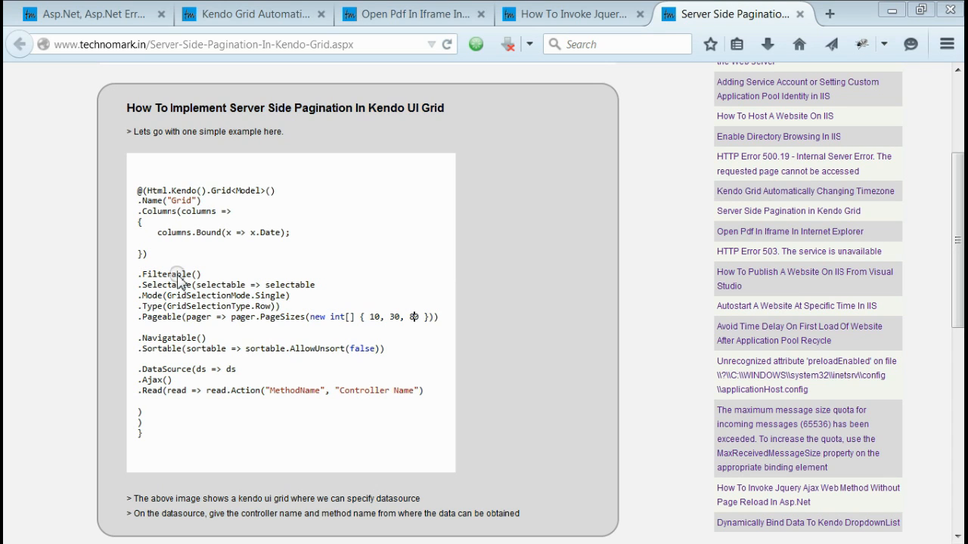
mouse_move(181, 280)
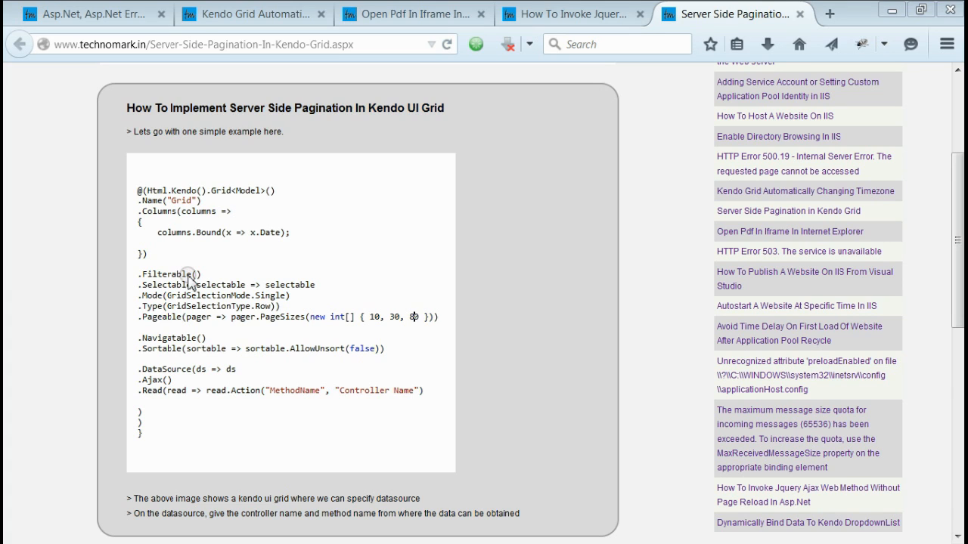
mouse_move(191, 282)
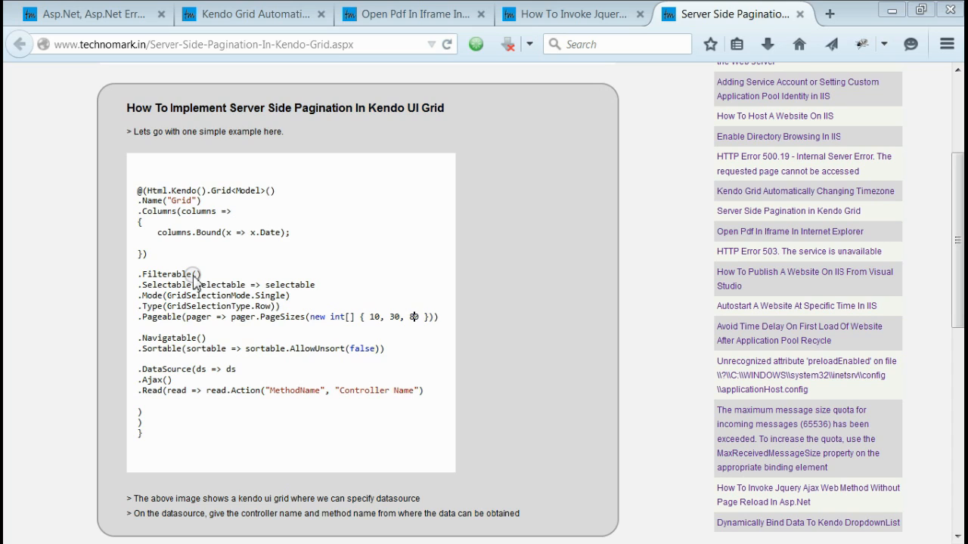
mouse_move(188, 286)
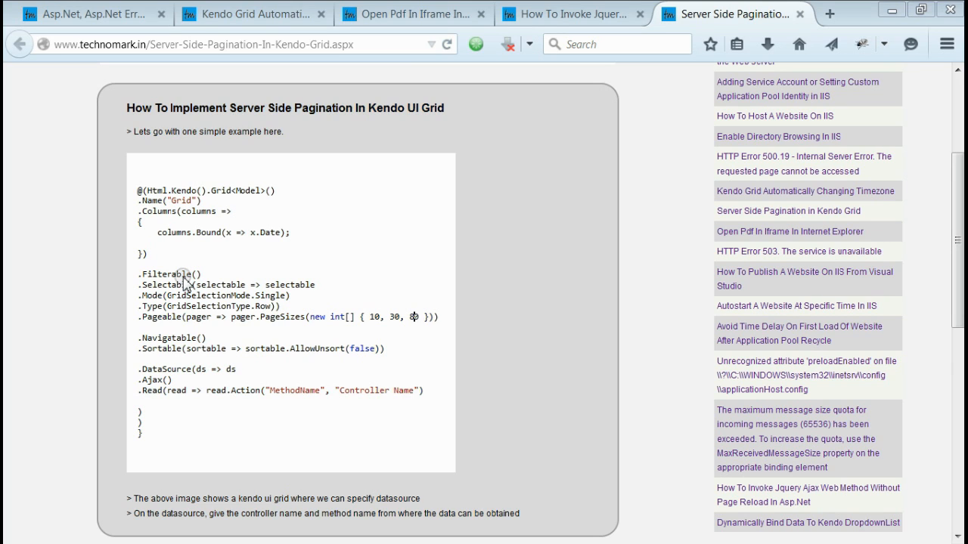
mouse_move(155, 295)
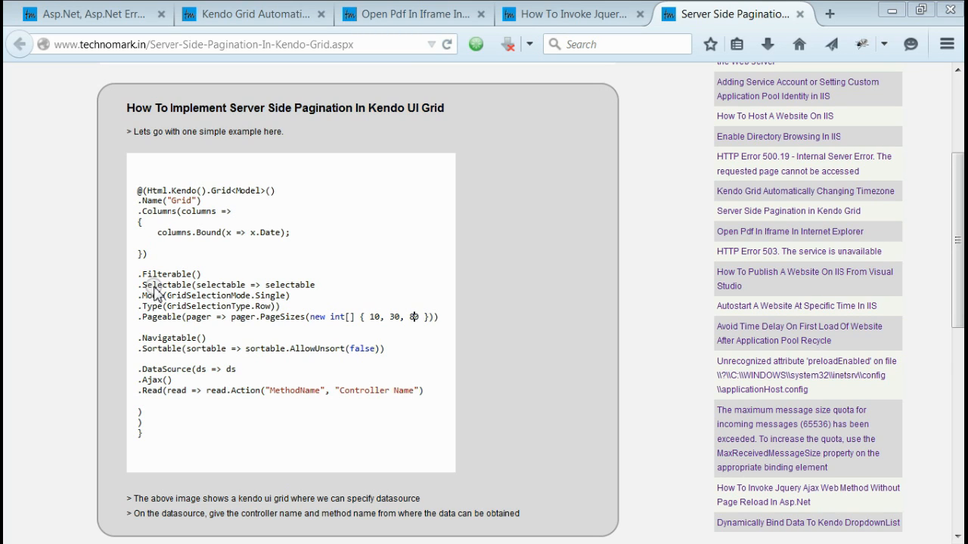
mouse_move(179, 291)
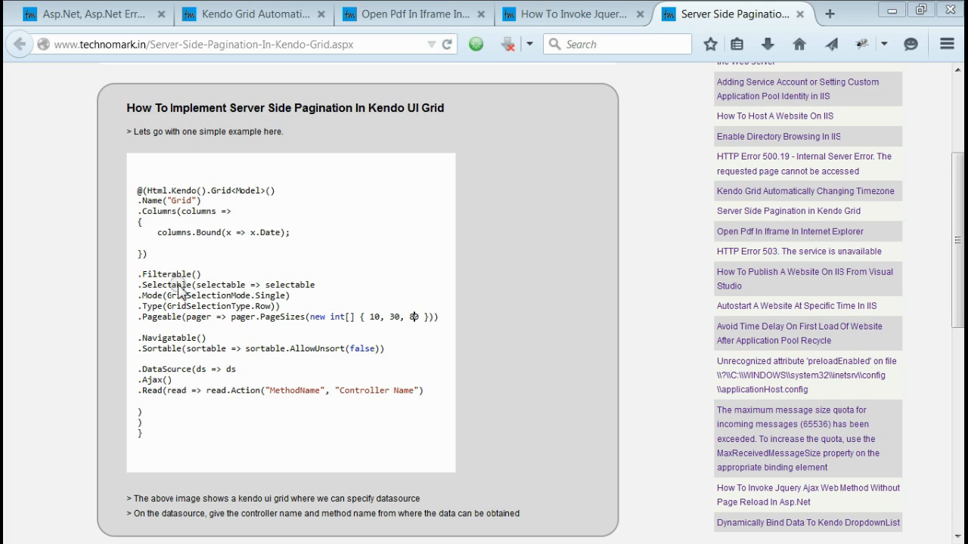
mouse_move(172, 305)
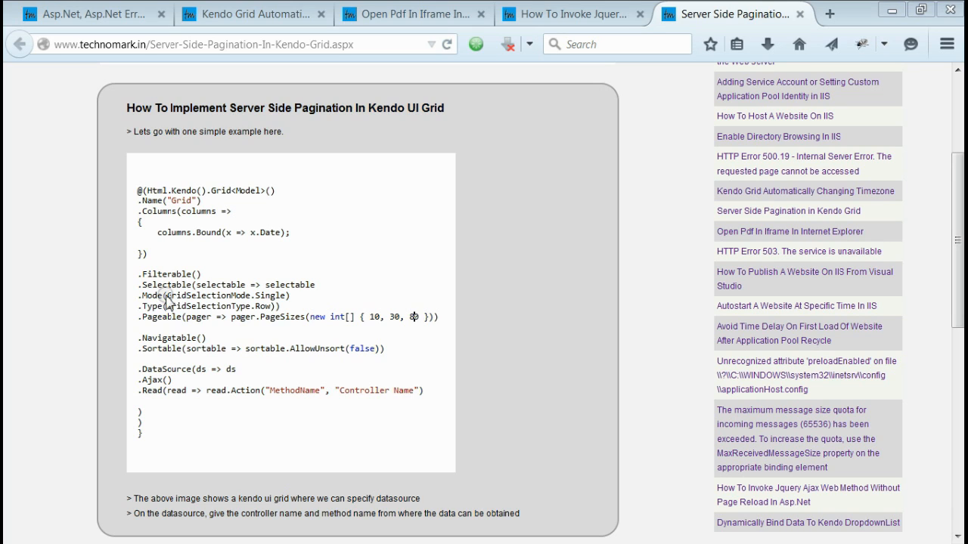
mouse_move(161, 312)
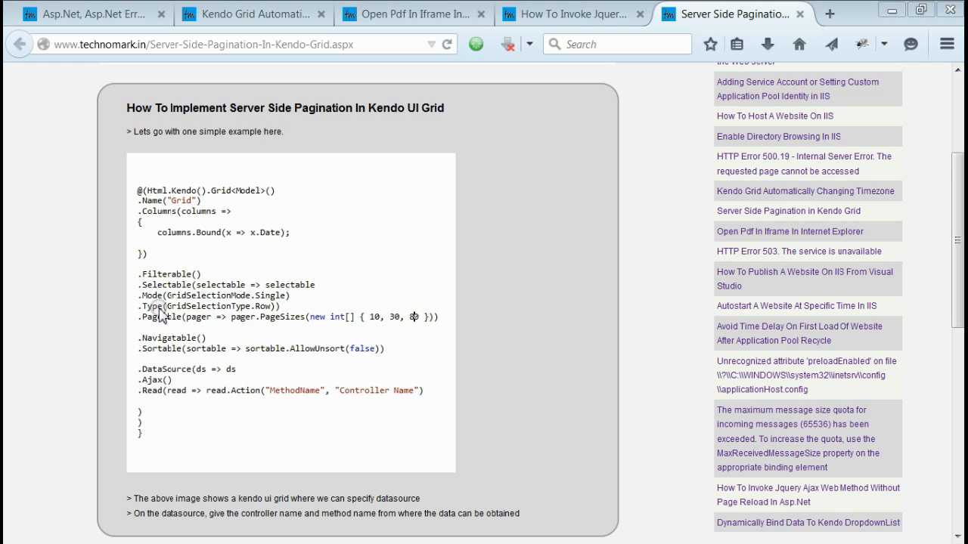
mouse_move(162, 327)
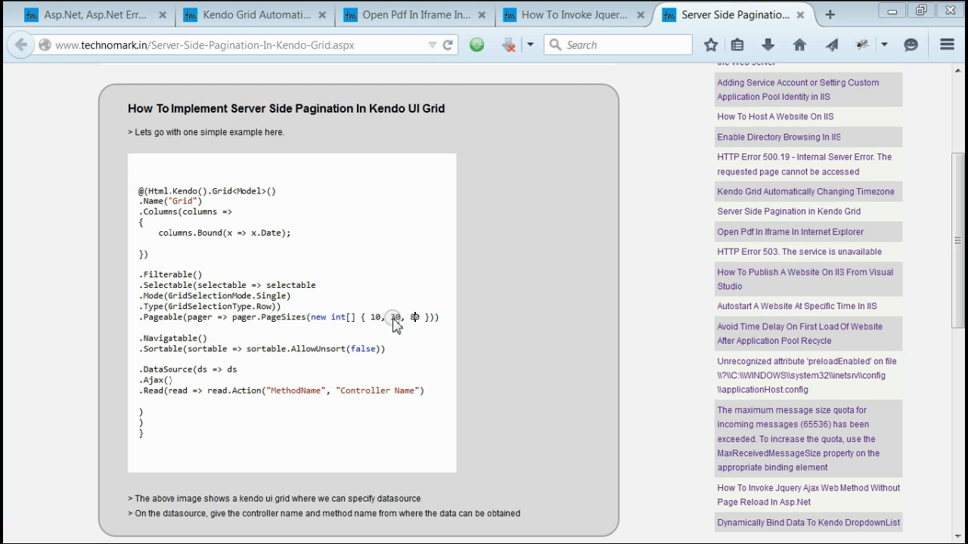
mouse_move(418, 327)
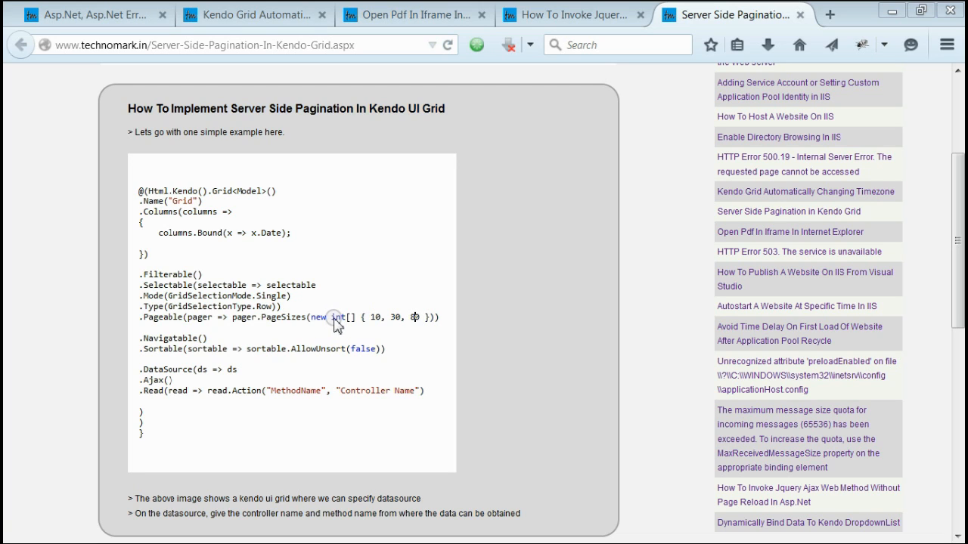
mouse_move(159, 348)
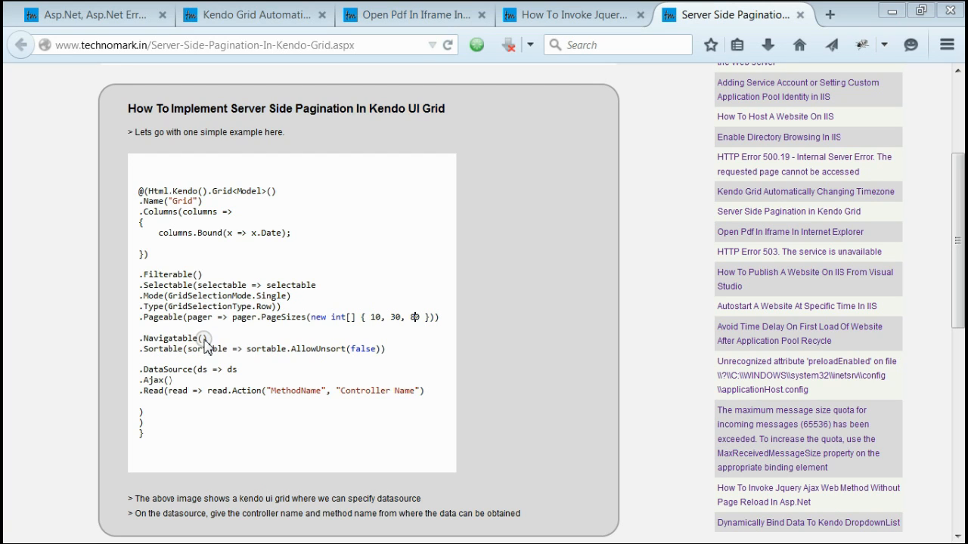
mouse_move(164, 355)
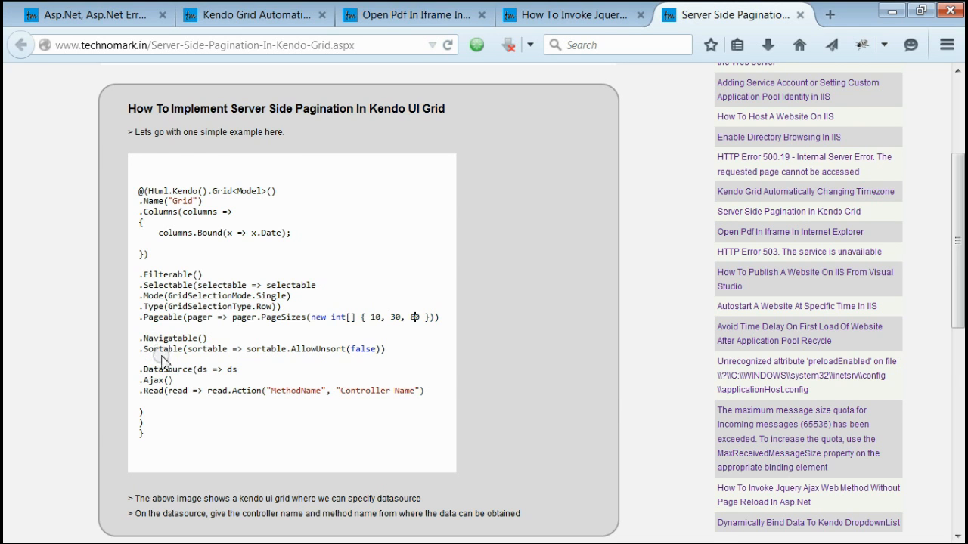
scroll(down, 3)
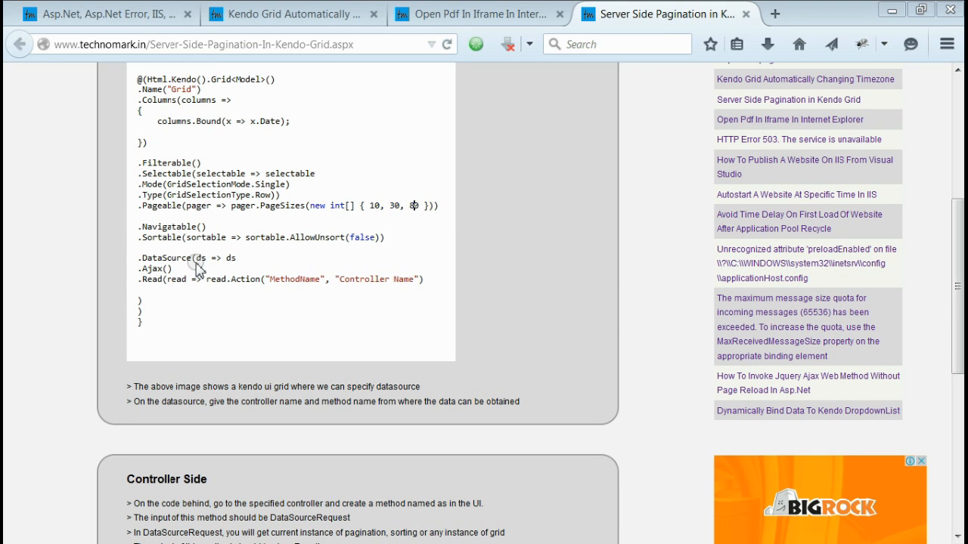
mouse_move(263, 96)
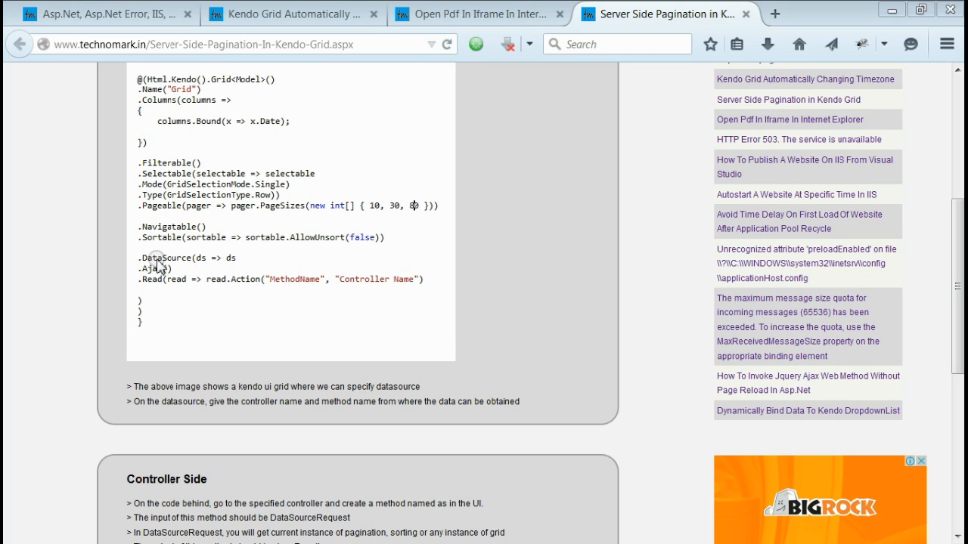
mouse_move(361, 288)
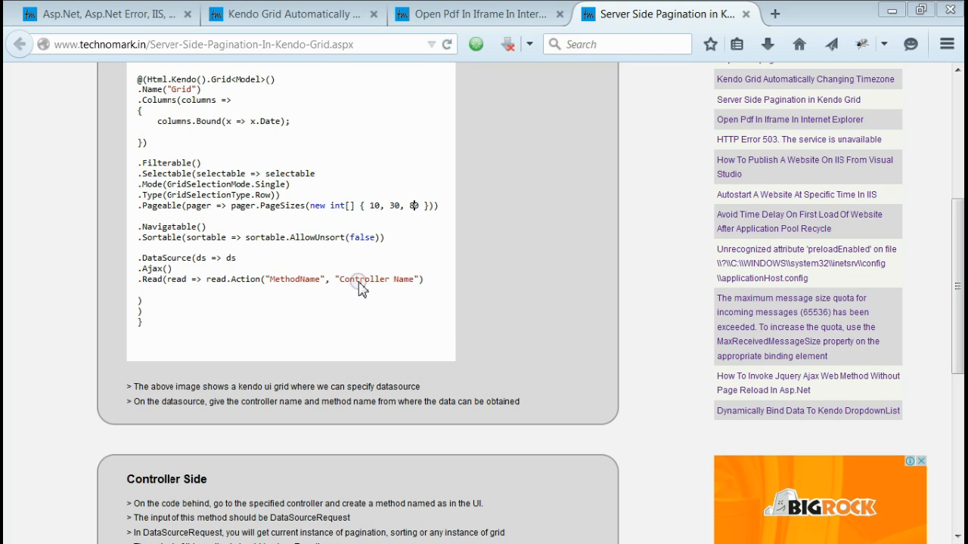
mouse_move(270, 303)
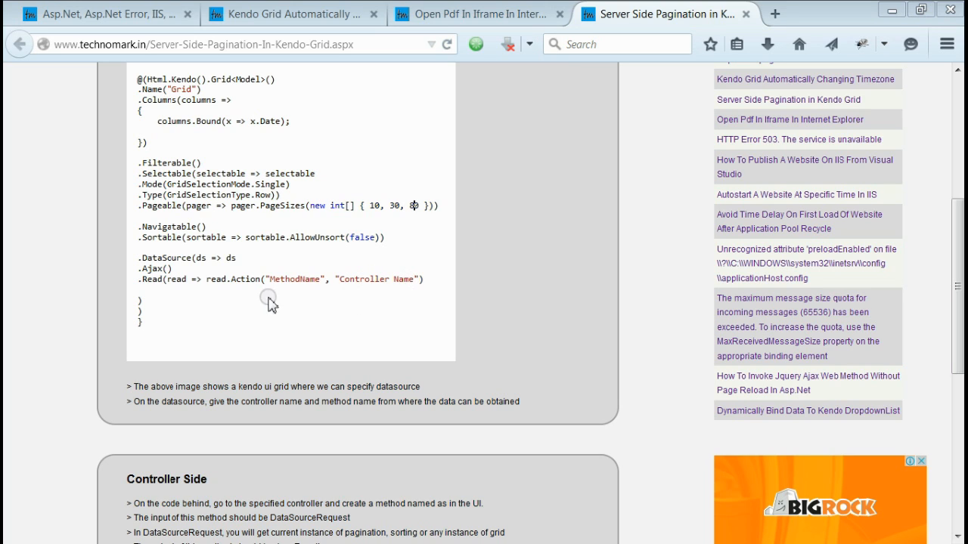
mouse_move(314, 286)
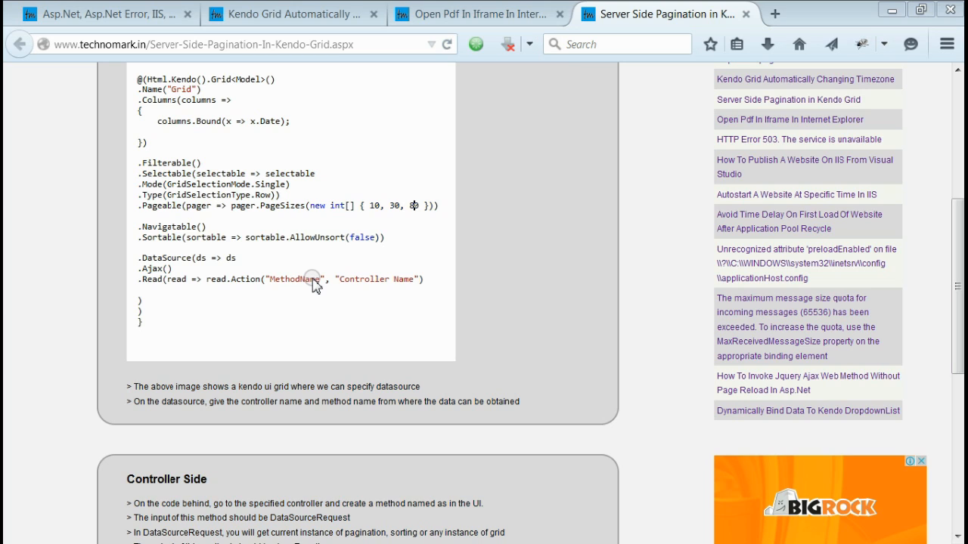
mouse_move(243, 92)
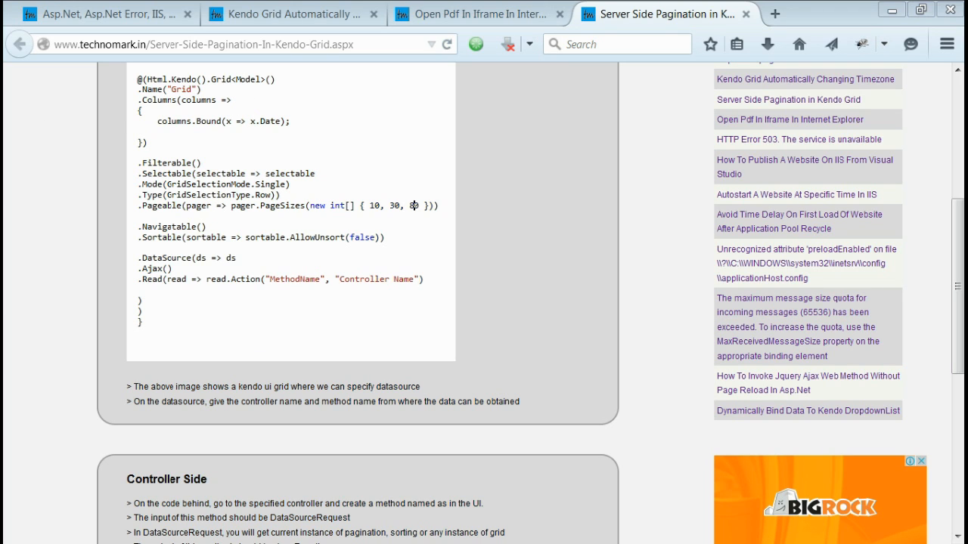
scroll(down, 3)
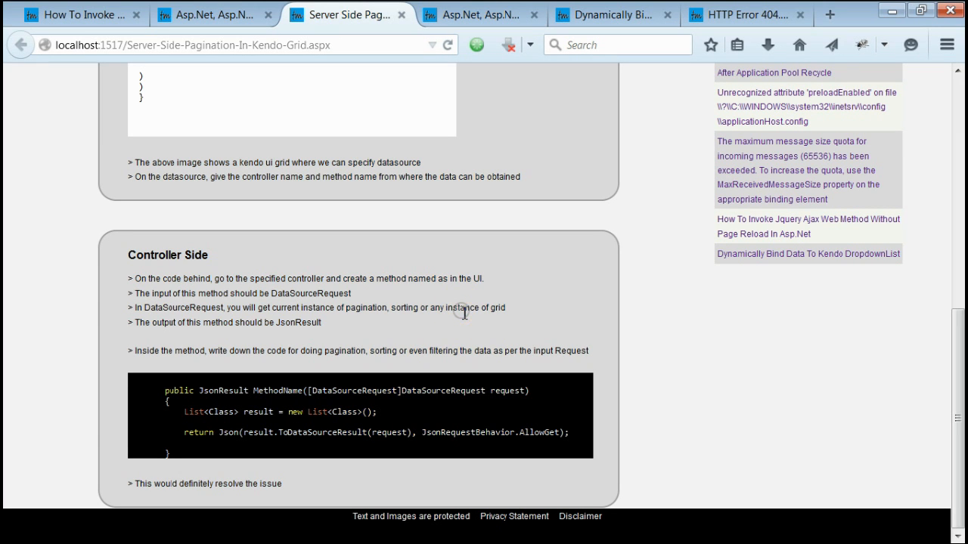
mouse_move(251, 398)
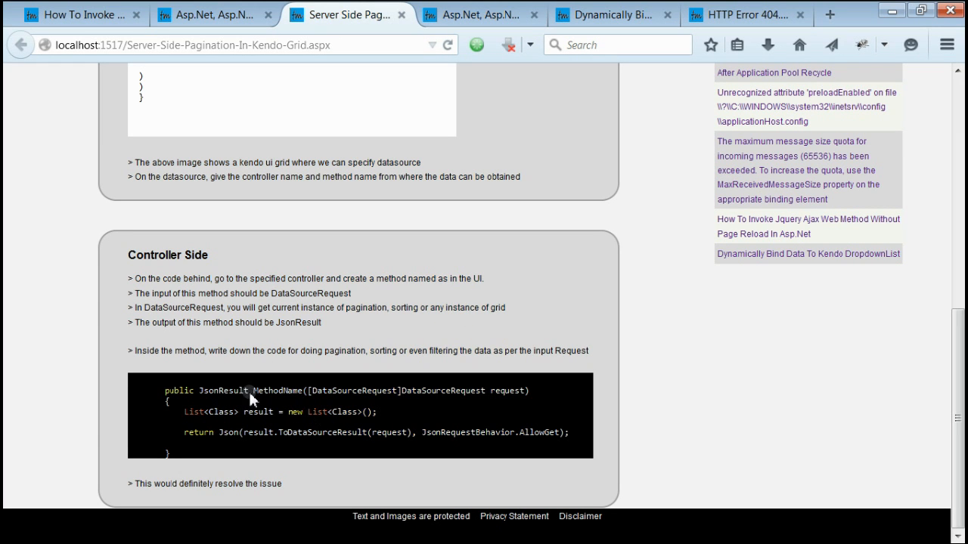
mouse_move(262, 398)
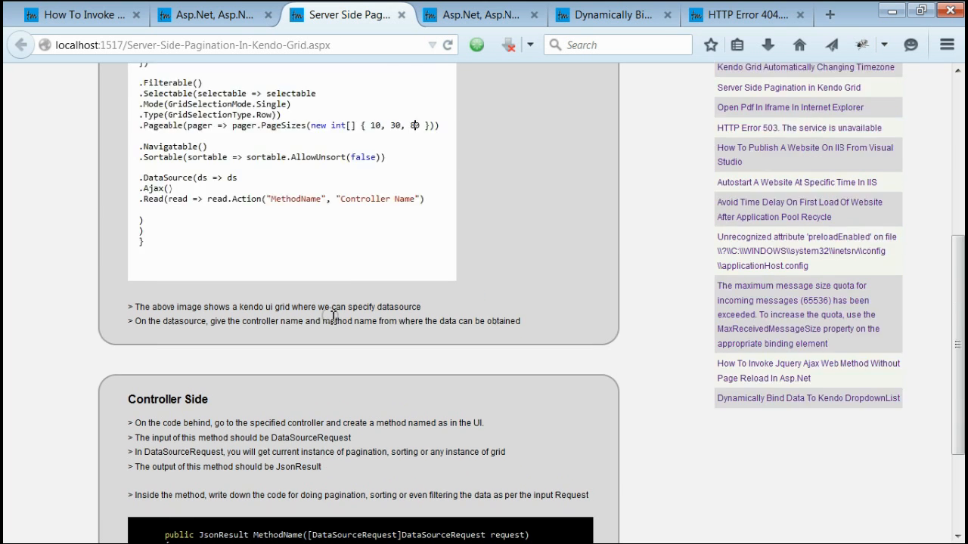
scroll(down, 3)
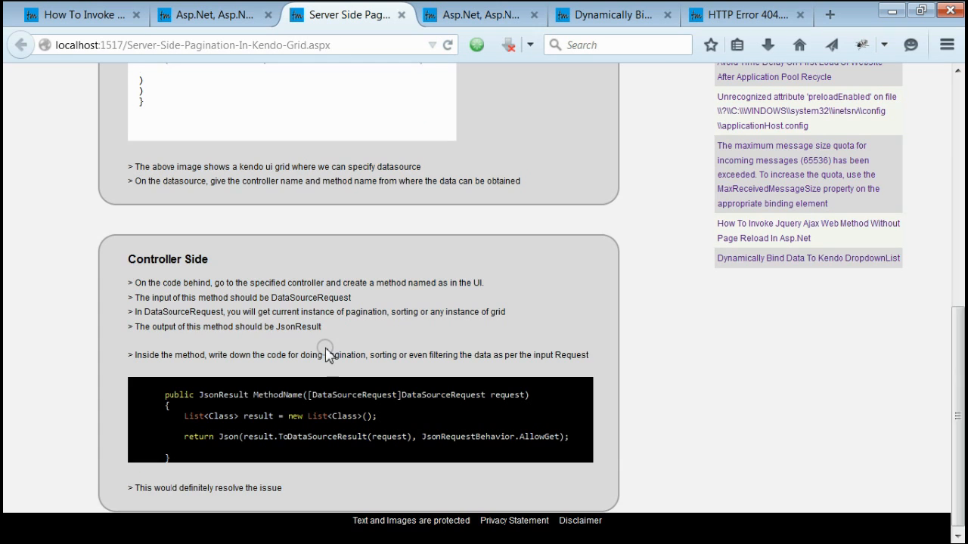
scroll(down, 3)
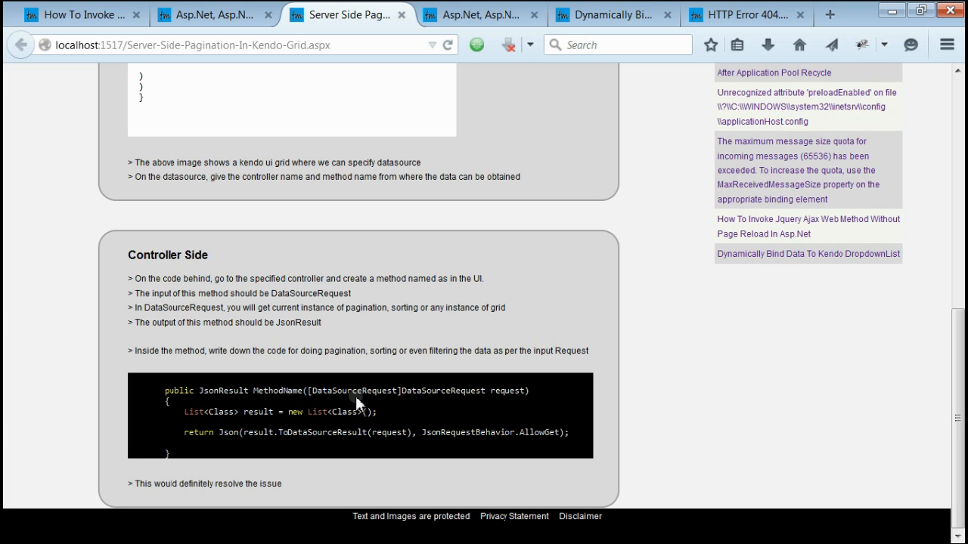
mouse_move(414, 400)
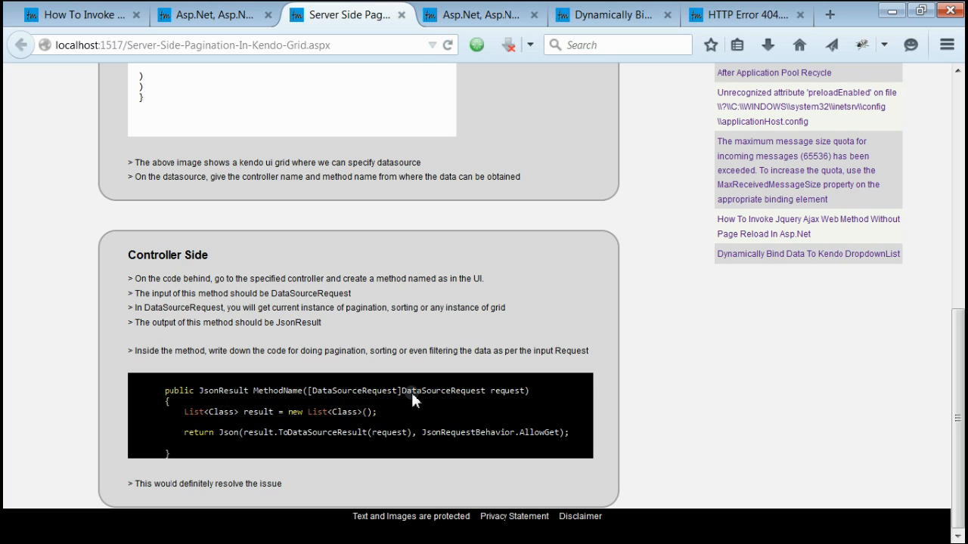
mouse_move(416, 397)
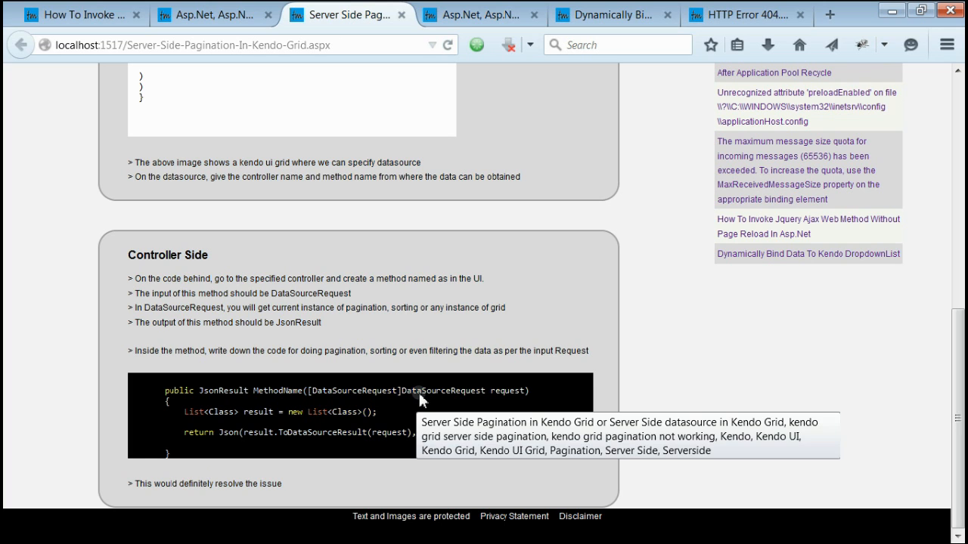
mouse_move(444, 396)
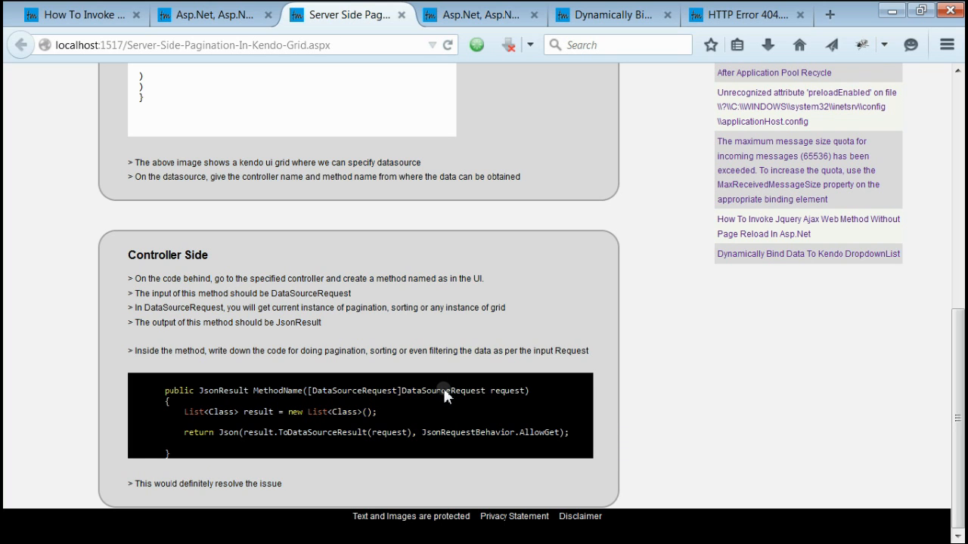
mouse_move(408, 403)
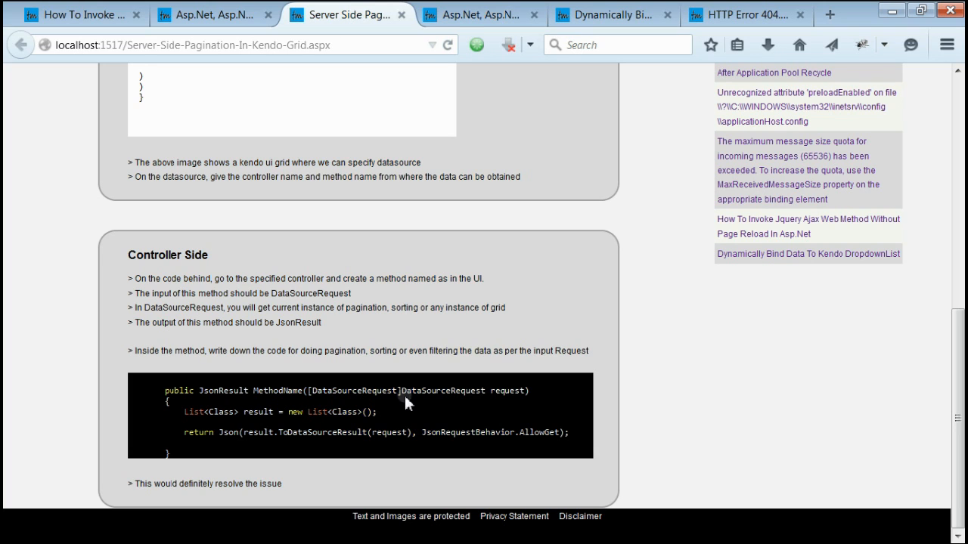
mouse_move(518, 404)
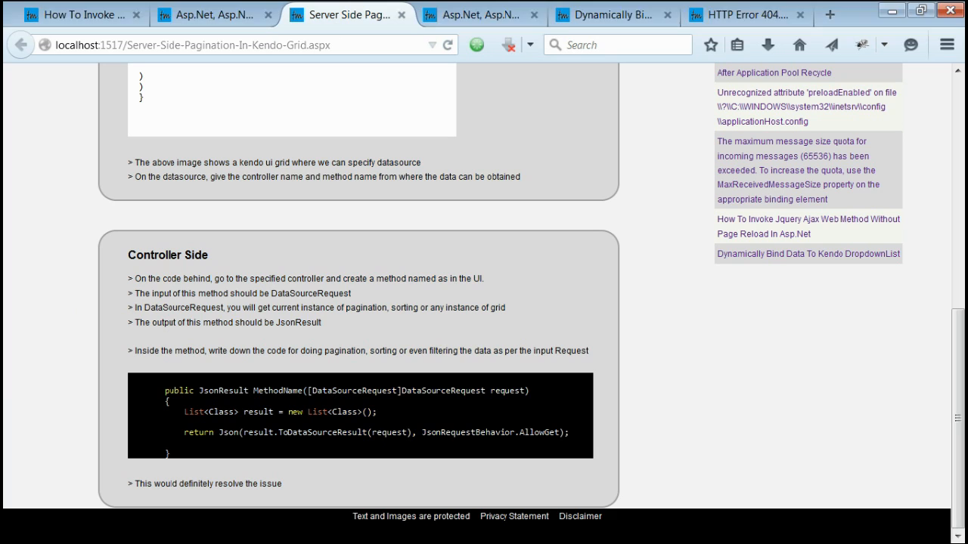
mouse_move(343, 397)
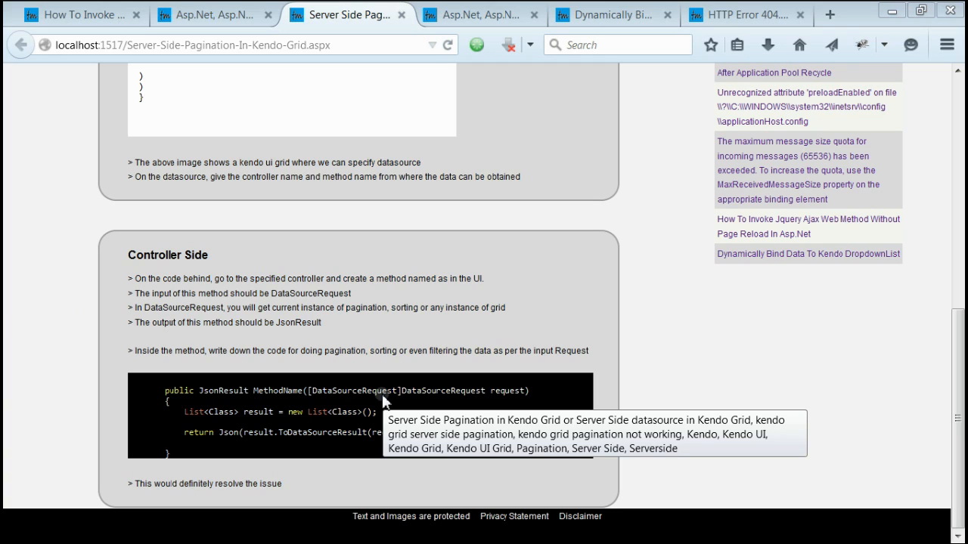
mouse_move(398, 402)
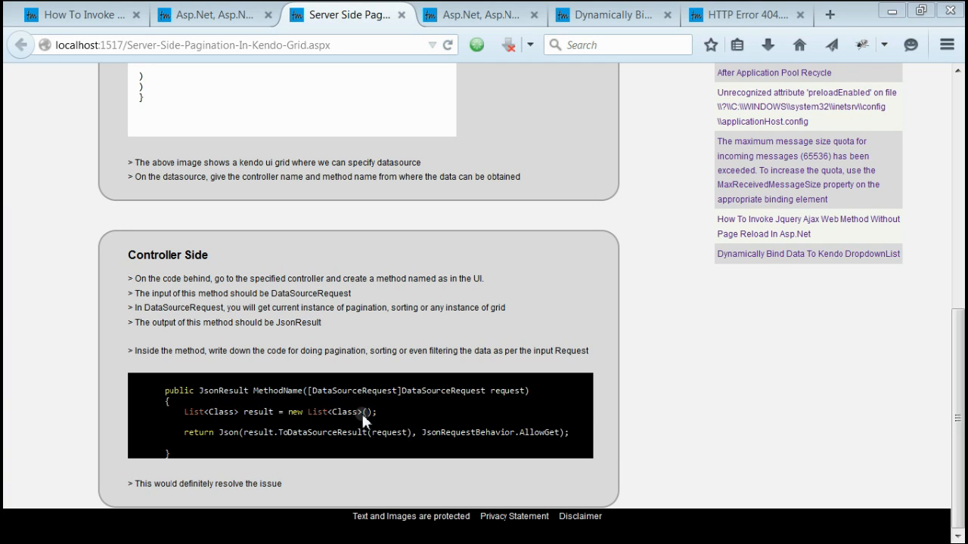
mouse_move(350, 421)
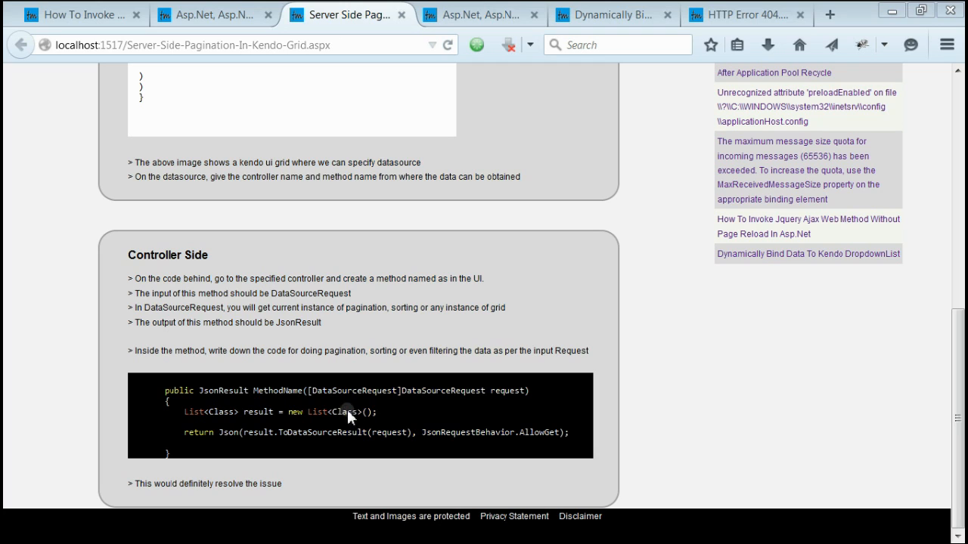
mouse_move(295, 440)
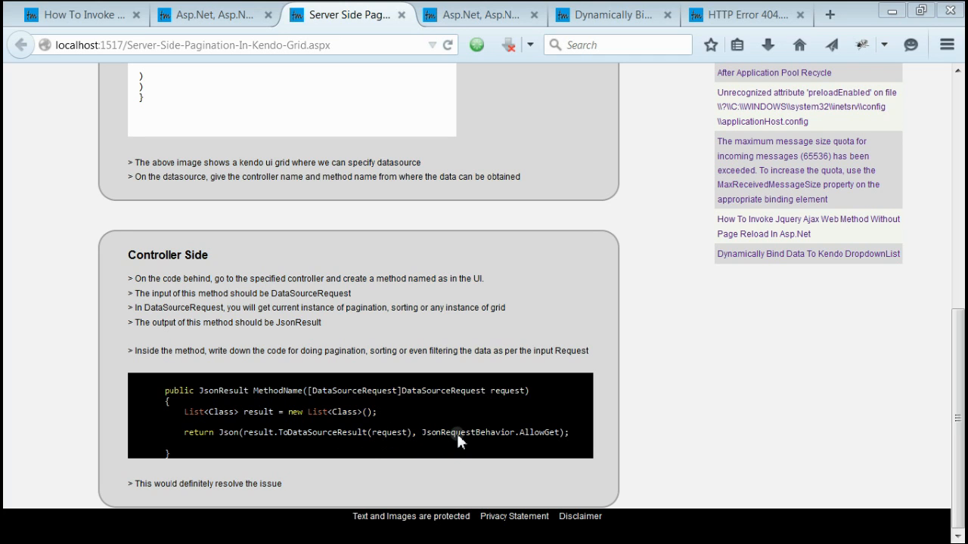
mouse_move(540, 438)
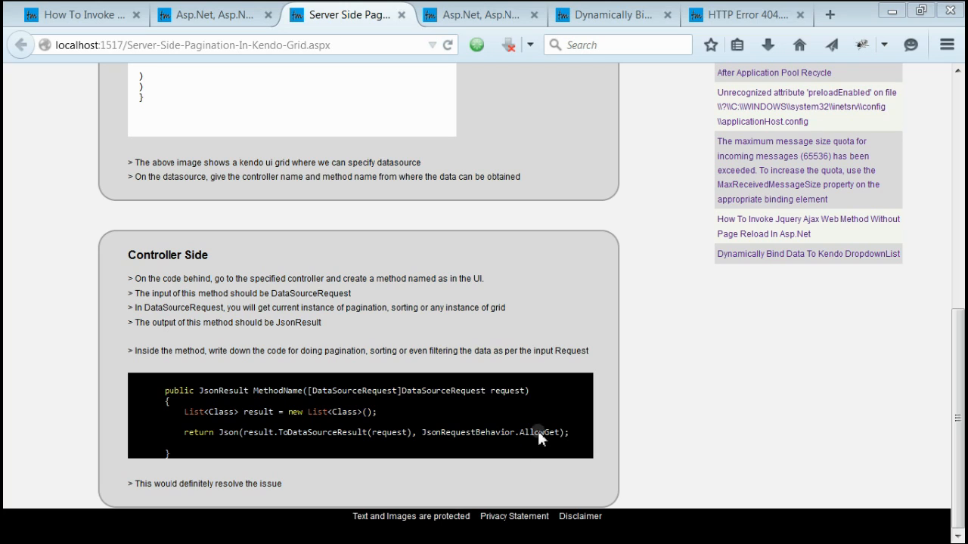
mouse_move(230, 444)
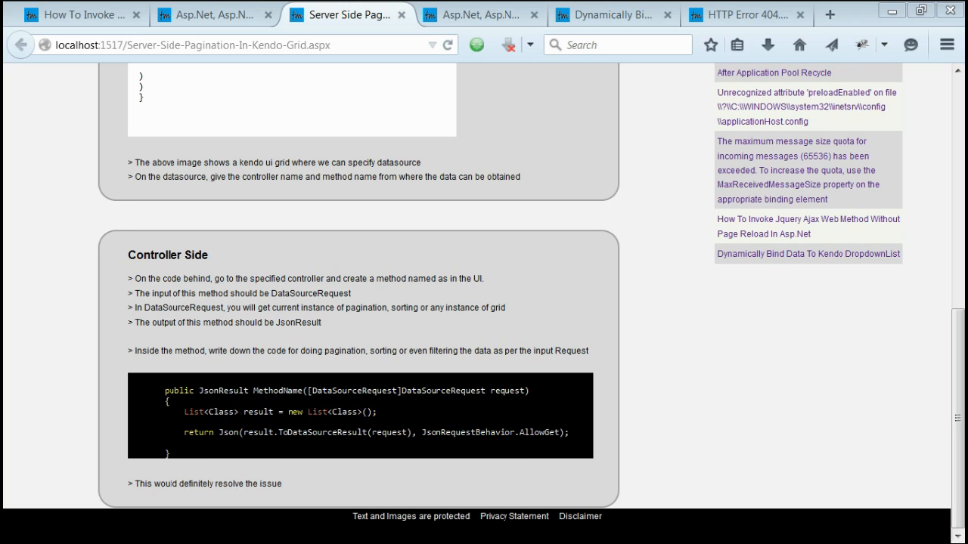
mouse_move(456, 308)
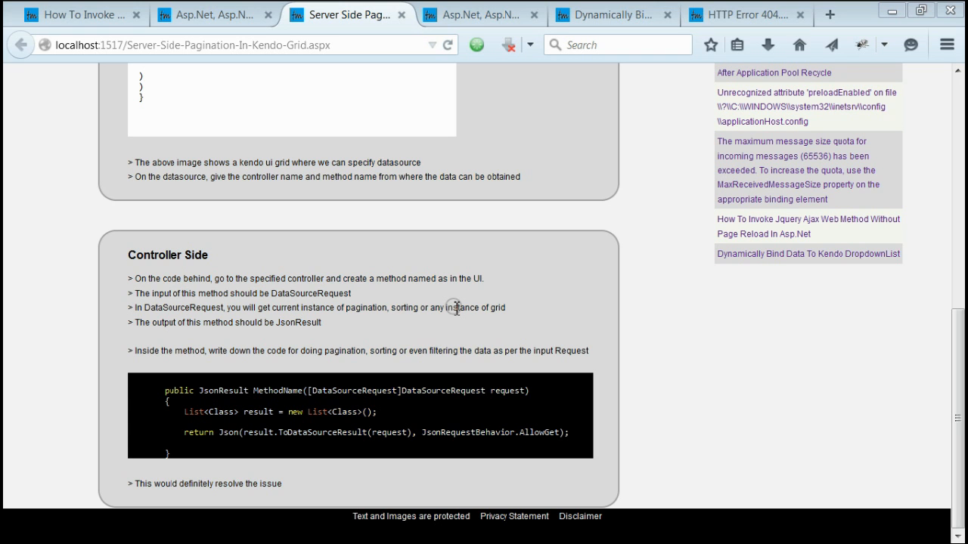
mouse_move(949, 10)
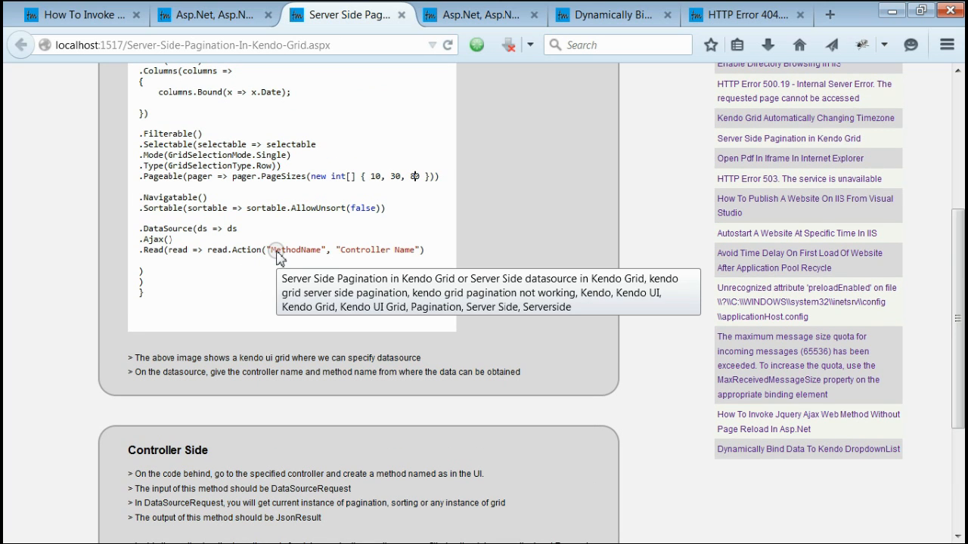
mouse_move(407, 280)
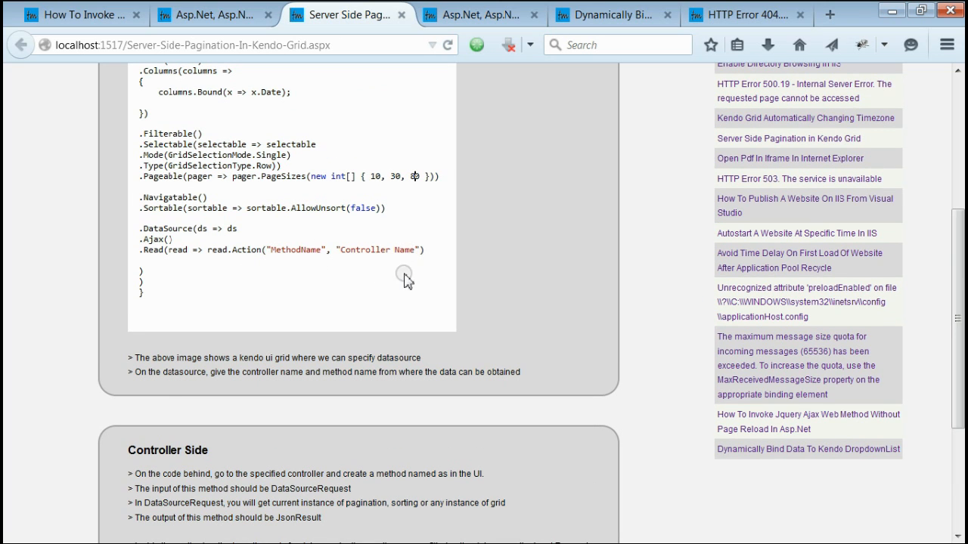
scroll(down, 3)
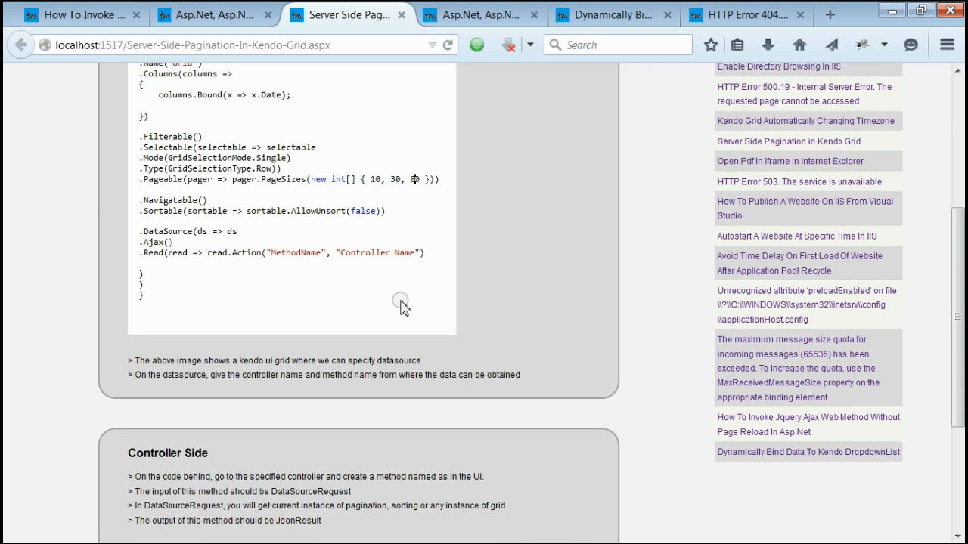